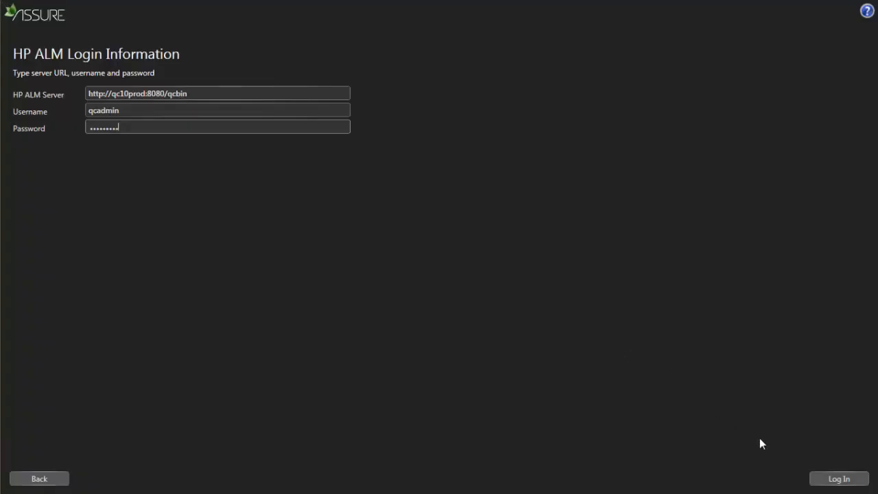
# Log in to HP ALM and select BANKING / NetBanking_R3 for assessment
pyautogui.click(840, 478)
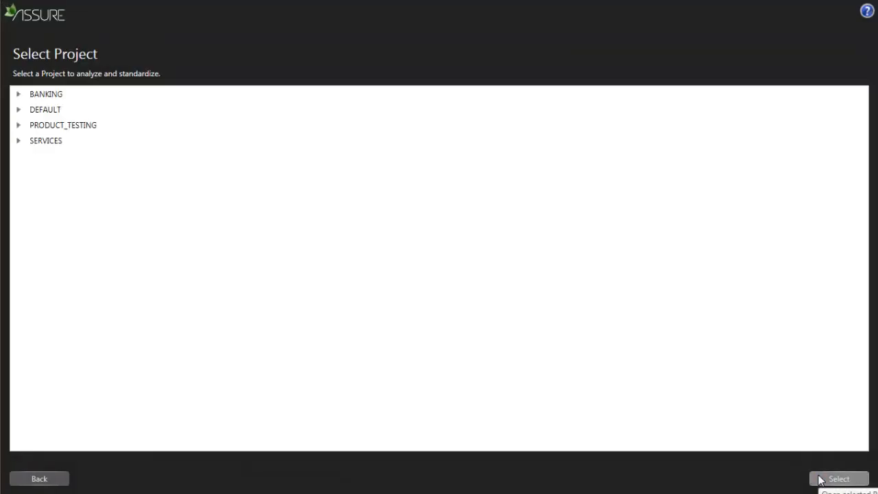
pyautogui.click(20, 93)
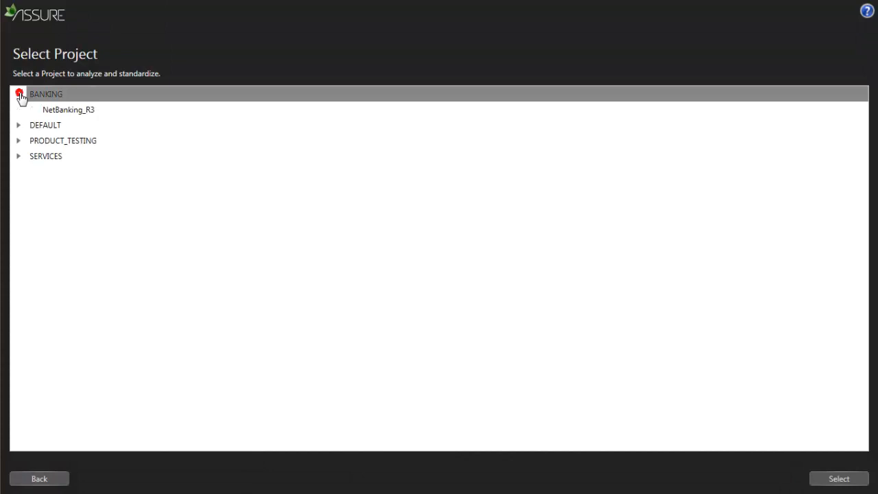
pyautogui.click(69, 110)
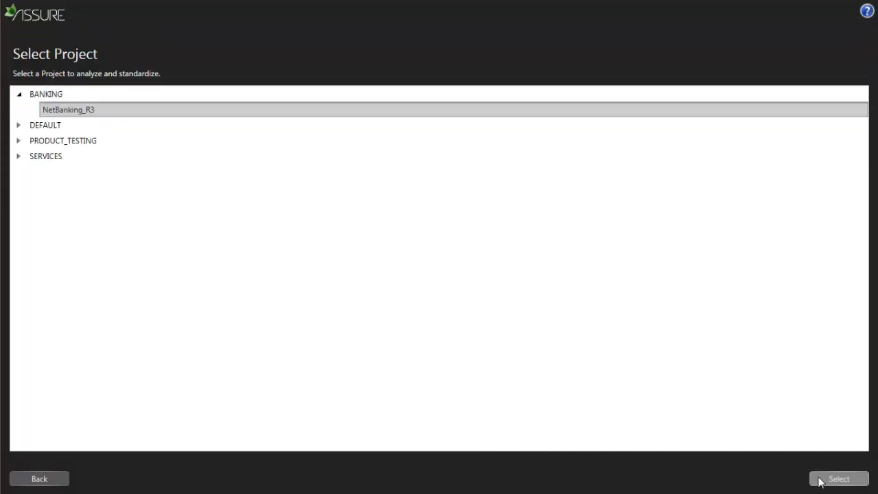
pyautogui.click(838, 477)
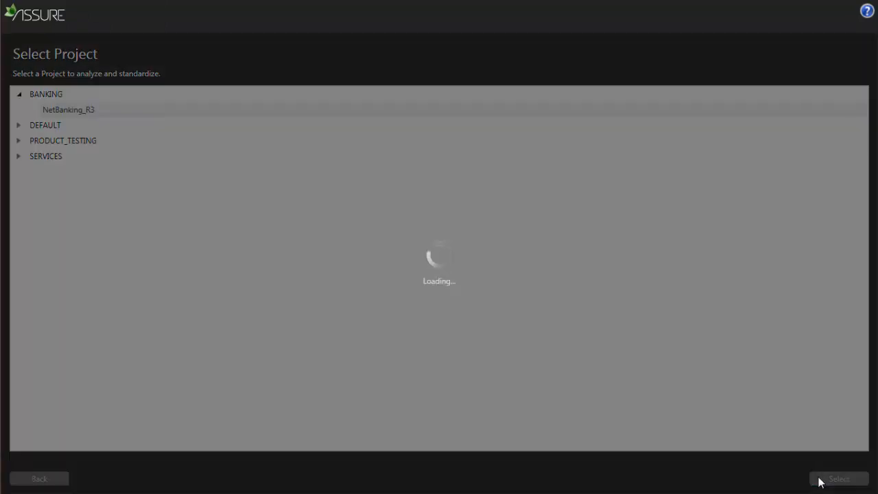
pyautogui.click(838, 478)
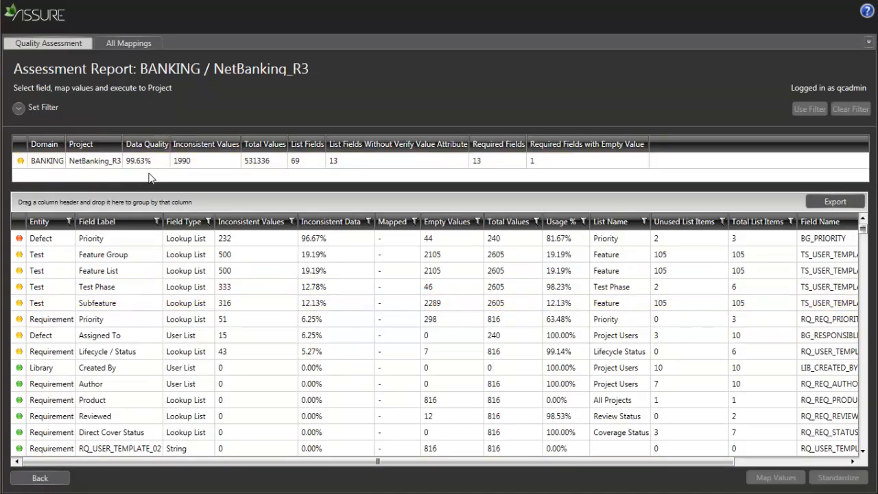
pyautogui.moveTo(505, 181)
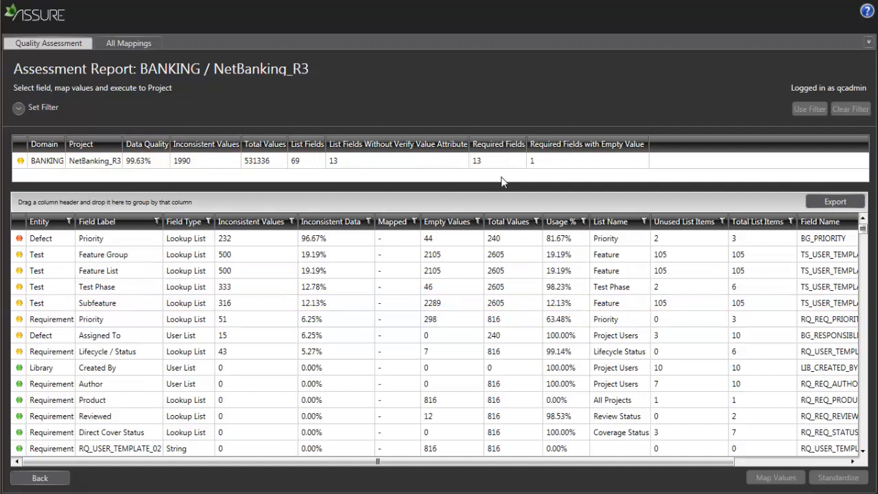
# Inspect the Defect Priority and Test Feature Group rows, settling on Defect Priority
pyautogui.click(91, 239)
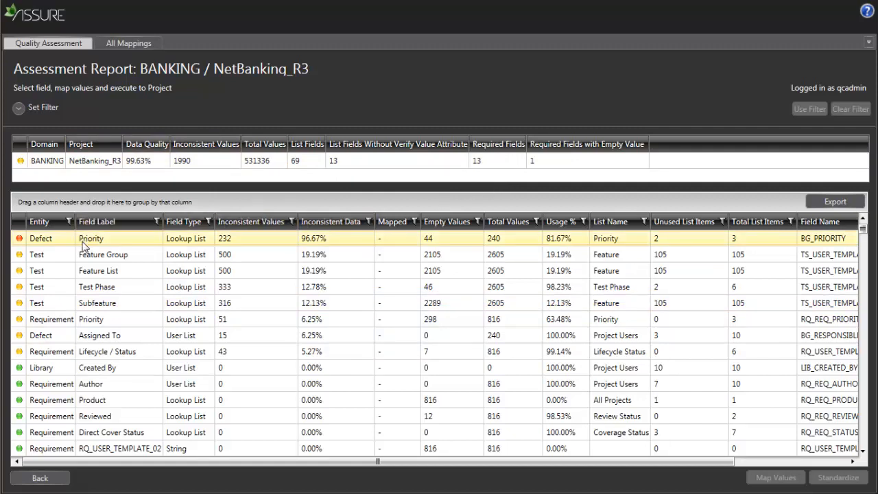
pyautogui.moveTo(392, 249)
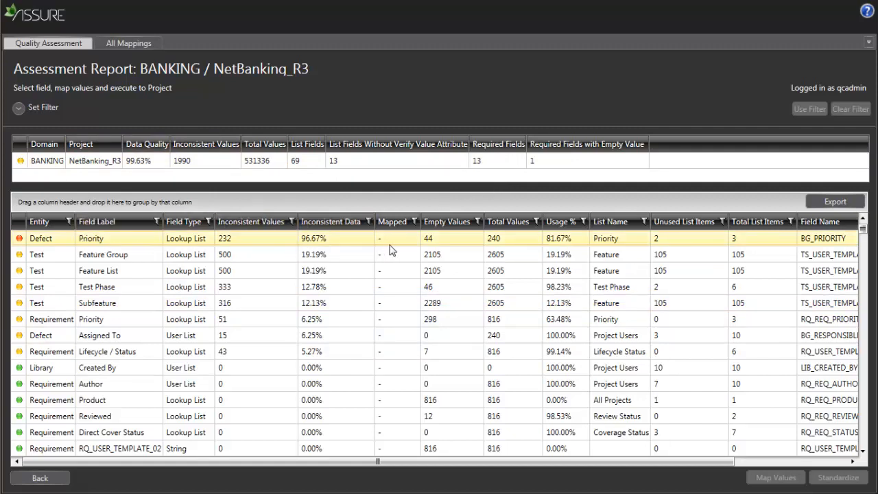
pyautogui.click(573, 254)
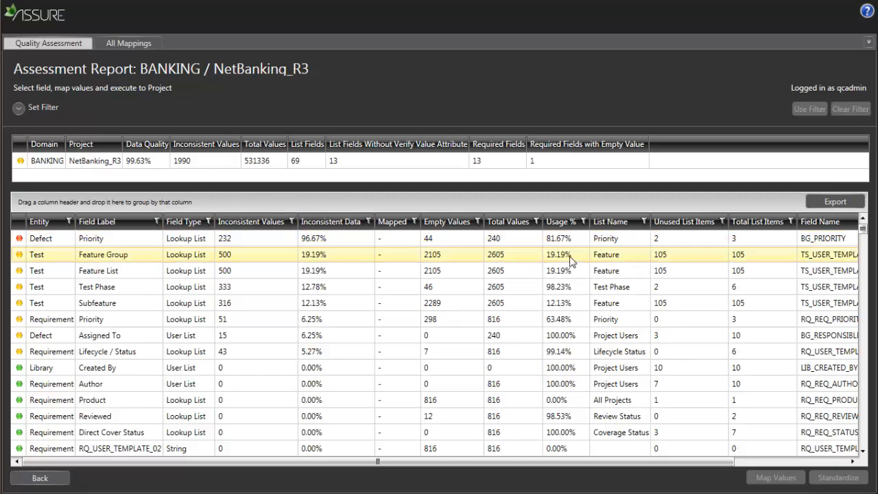
pyautogui.hscroll(3)
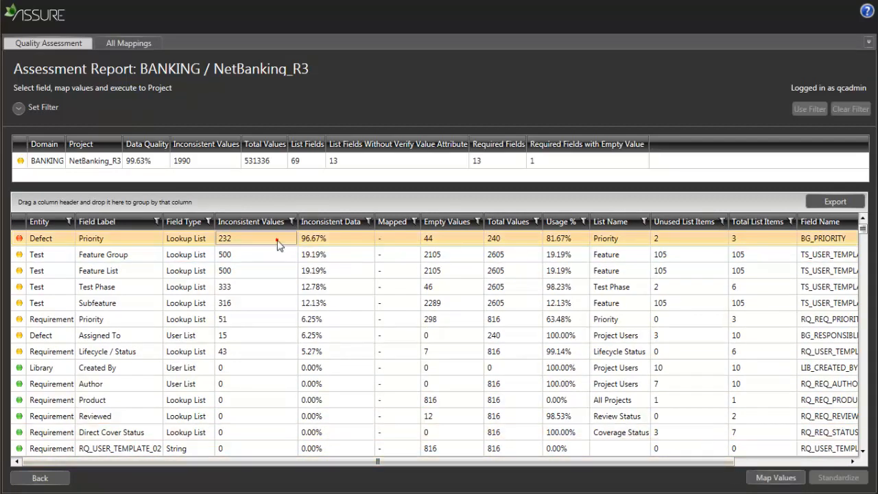
pyautogui.moveTo(775, 477)
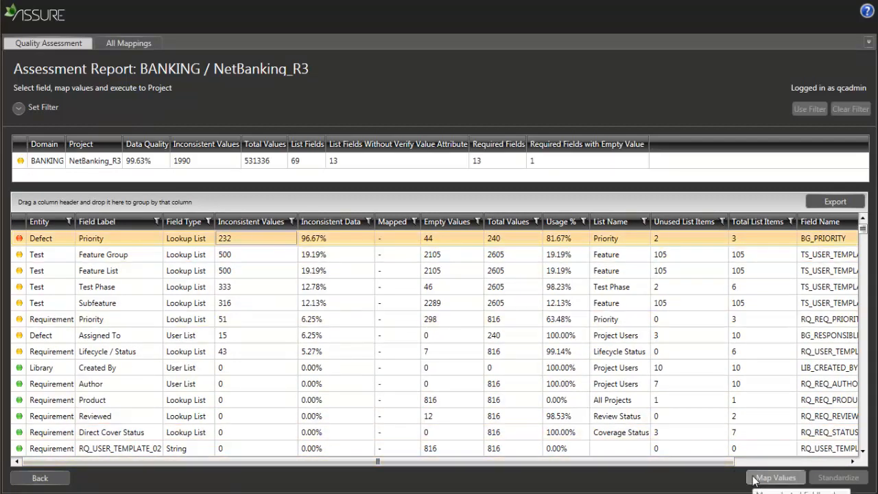
# Map old priorities such as 3-Normal-Queue onto 1-High, 2-Medium, 3-Low and save
pyautogui.click(776, 477)
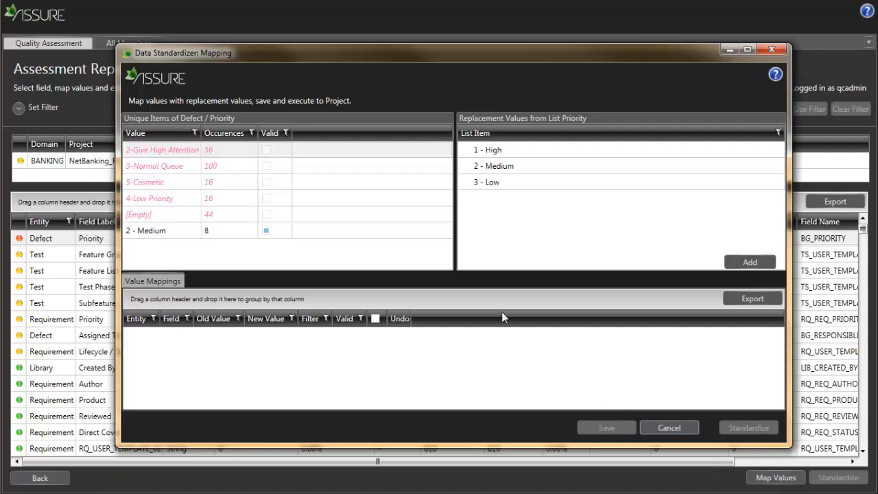
pyautogui.click(376, 164)
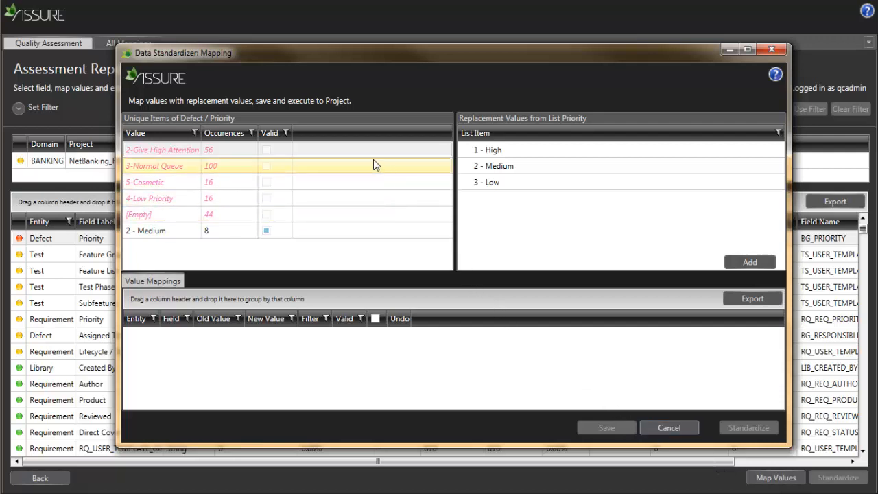
pyautogui.click(162, 149)
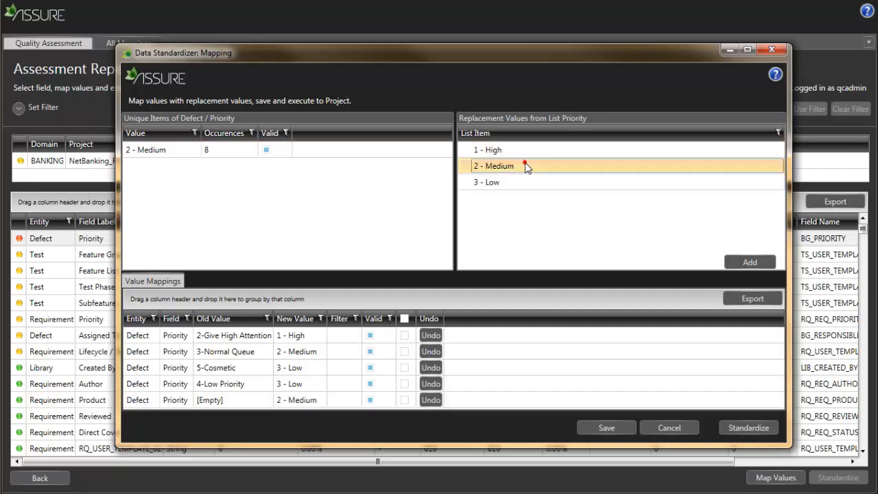
pyautogui.moveTo(624, 444)
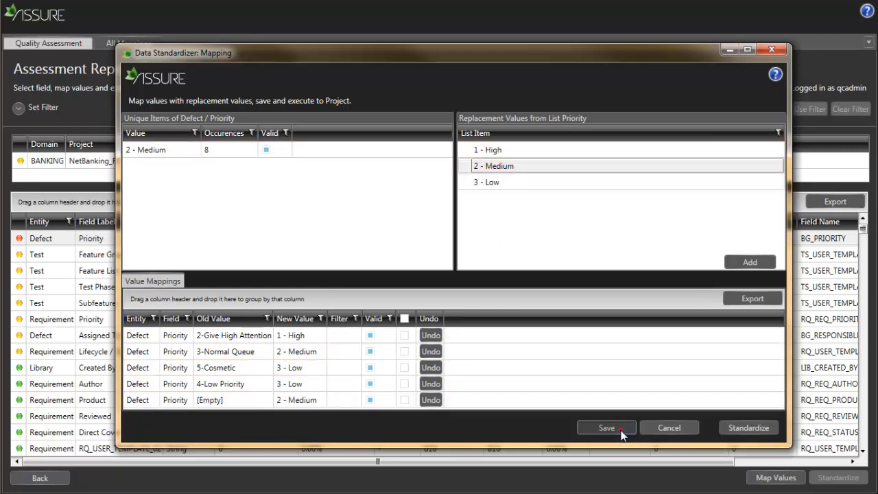
pyautogui.click(606, 428)
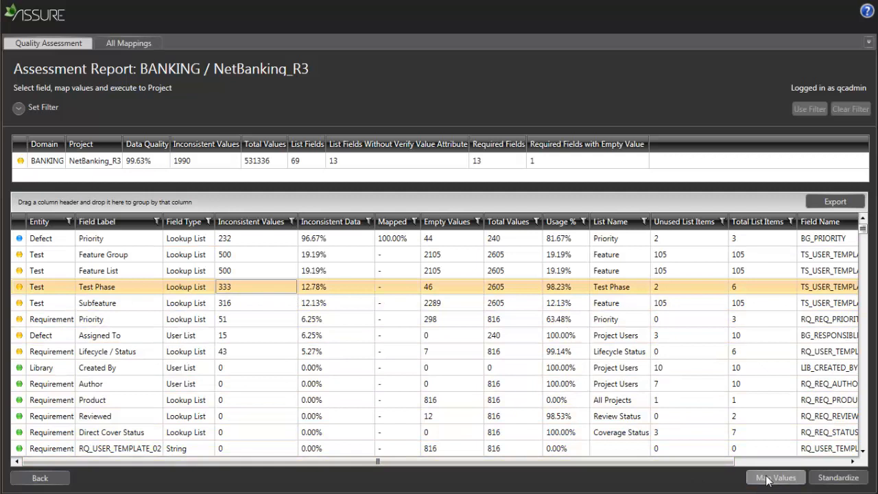
# Map System/system test to System Test and UAT to End-User Validation, then save
pyautogui.click(775, 477)
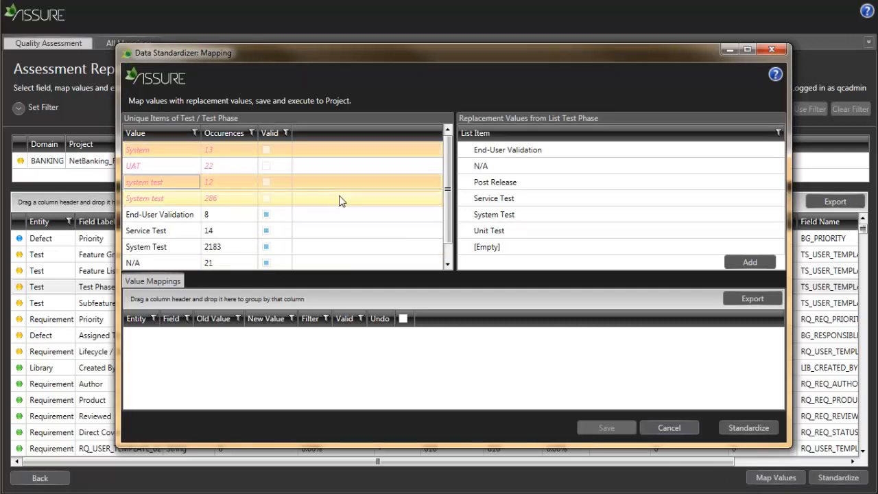
pyautogui.click(494, 214)
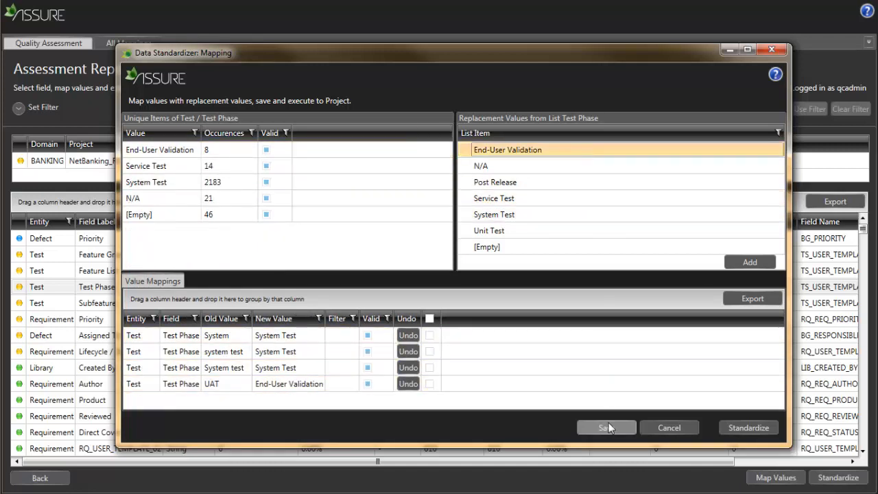
pyautogui.click(607, 428)
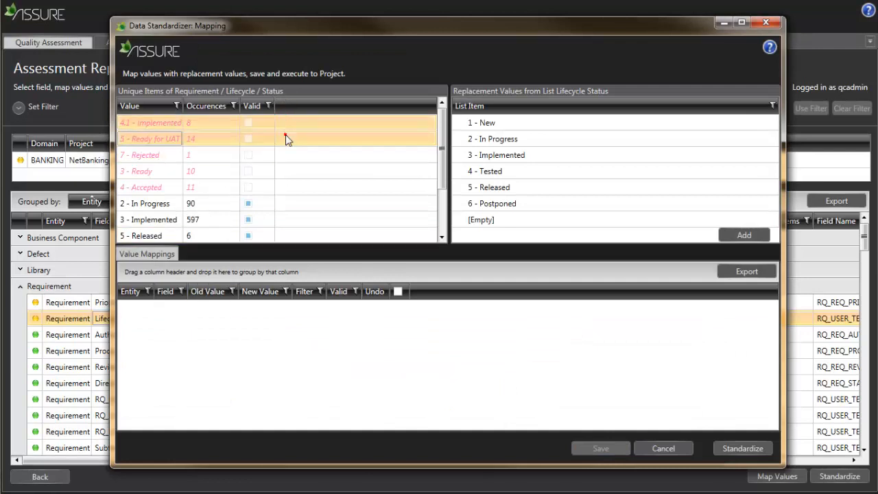
# Map the 4.1, 5, 3 and 4 - Accepted status values to 3 - Implemented
pyautogui.click(148, 186)
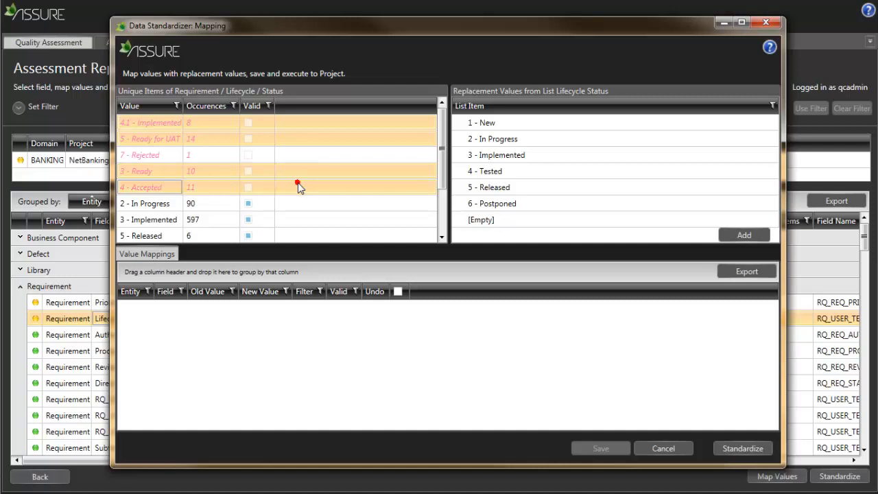
pyautogui.click(496, 154)
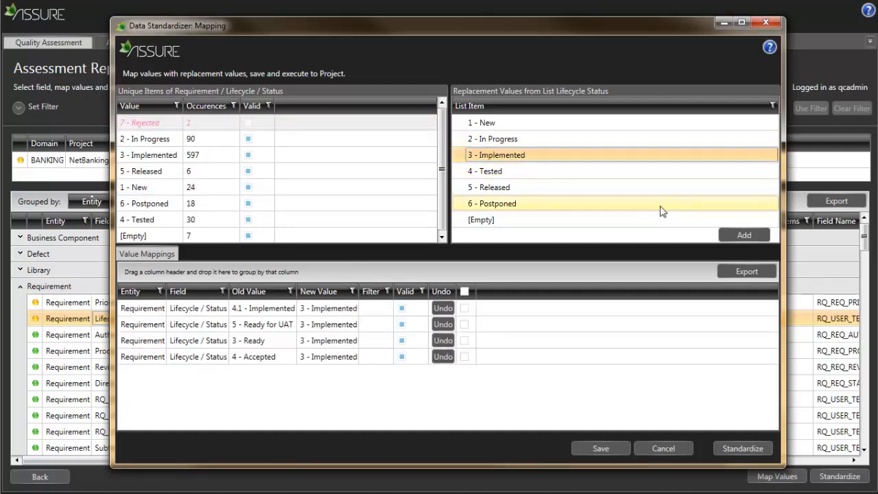
# Add 7 - Rejected as a new status list item and save the lifecycle mappings
pyautogui.click(743, 235)
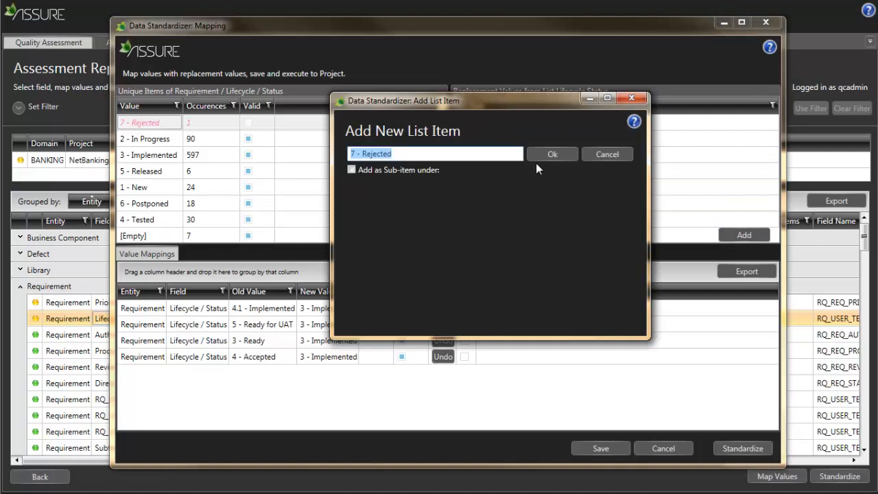
pyautogui.click(552, 154)
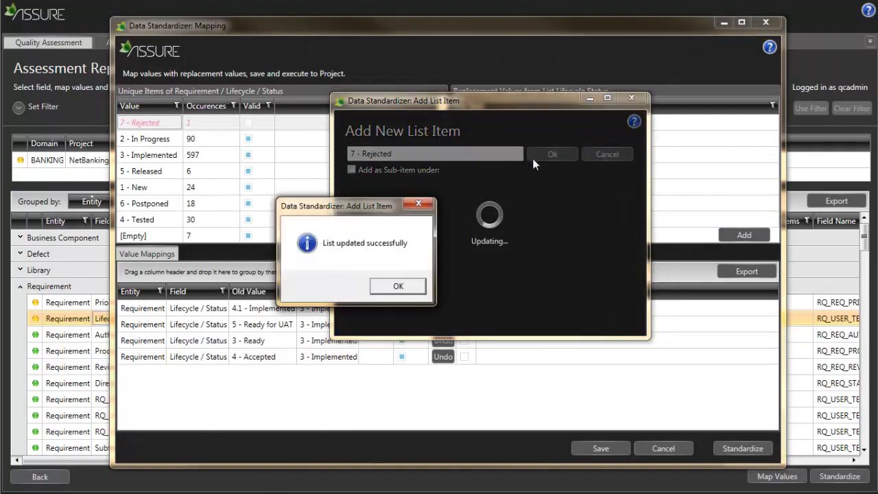
pyautogui.click(398, 287)
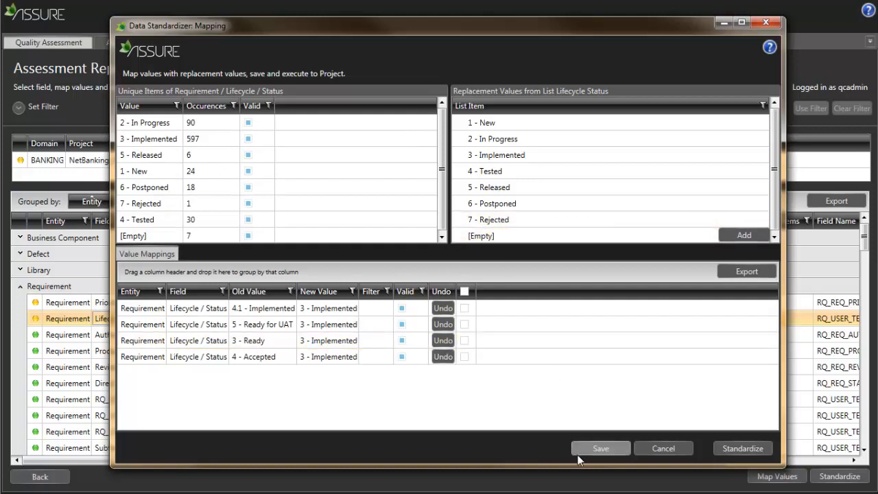
pyautogui.click(601, 447)
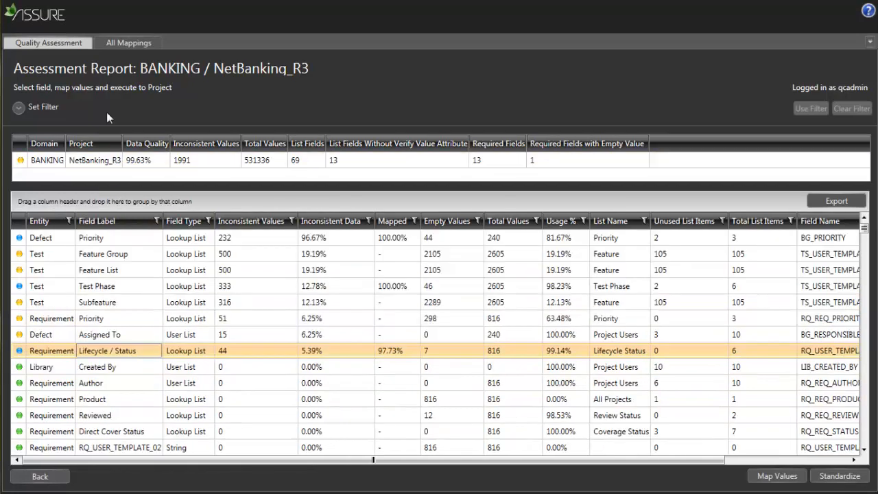
# From All Mappings, export the saved mappings to an Excel file and answer the open prompt
pyautogui.click(128, 43)
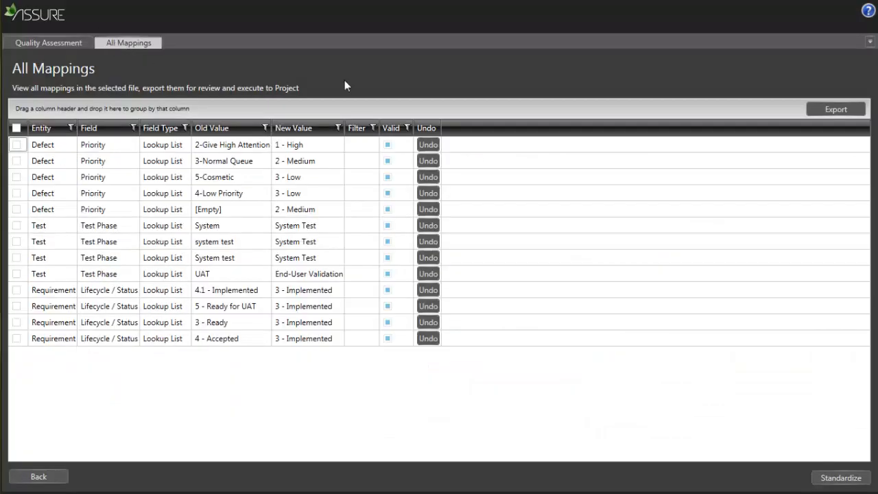
pyautogui.click(835, 110)
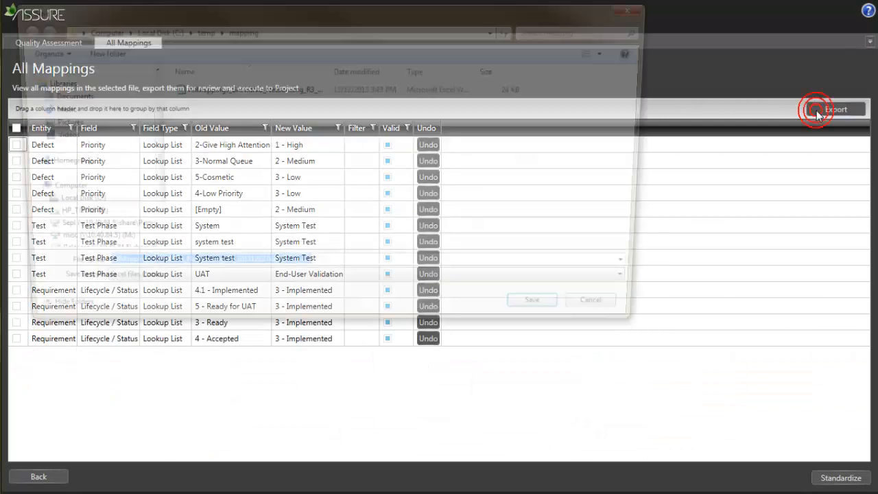
pyautogui.click(835, 110)
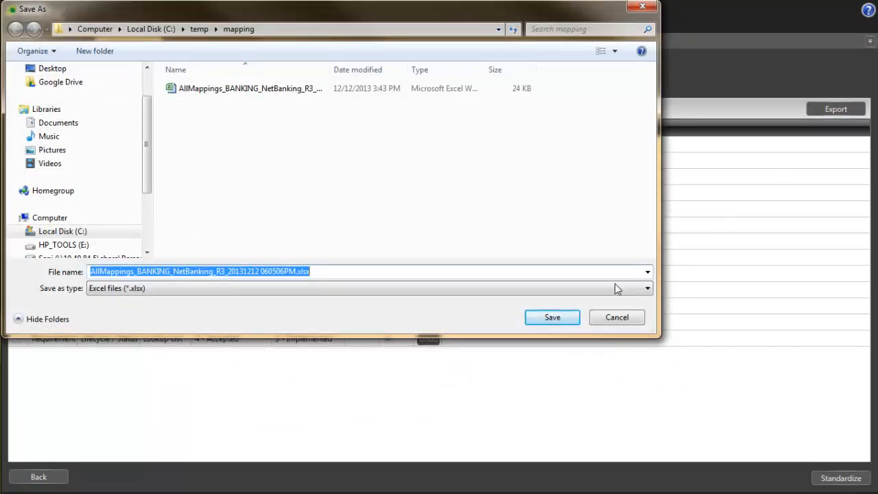
pyautogui.click(551, 317)
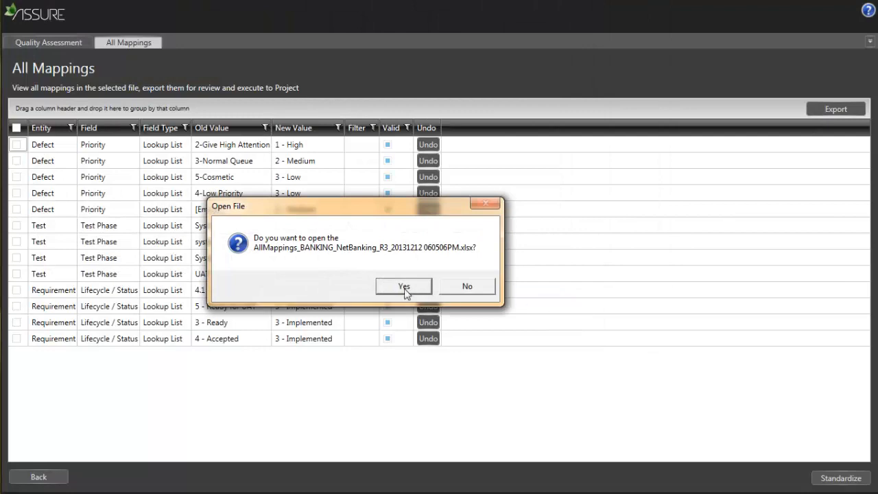
pyautogui.click(404, 287)
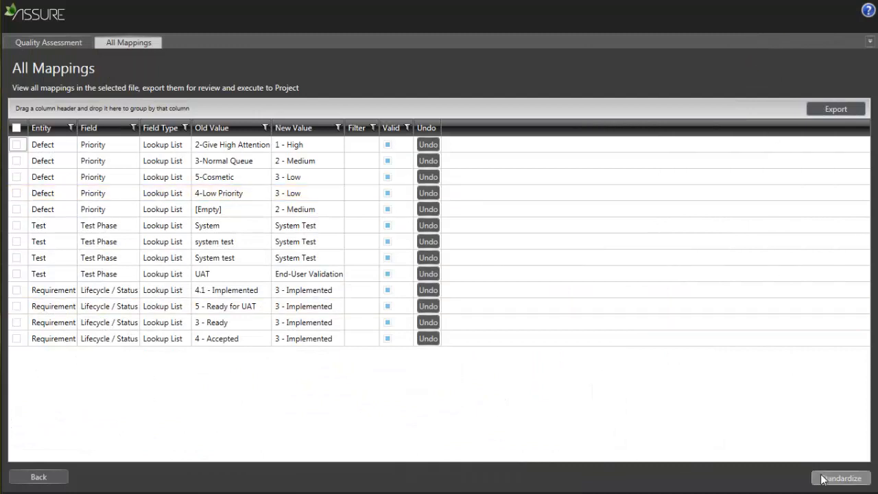
# Standardize BANKING / NetBanking_R3 with the mappings and close the success summary
pyautogui.click(840, 478)
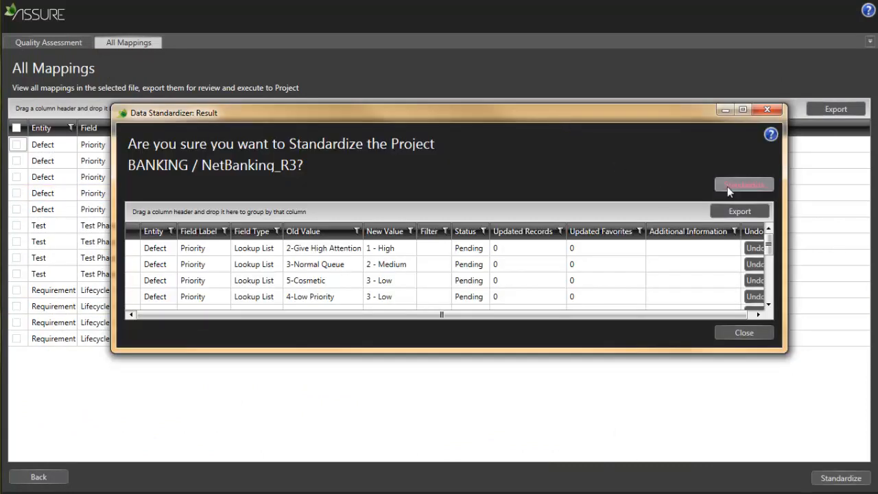
pyautogui.click(744, 184)
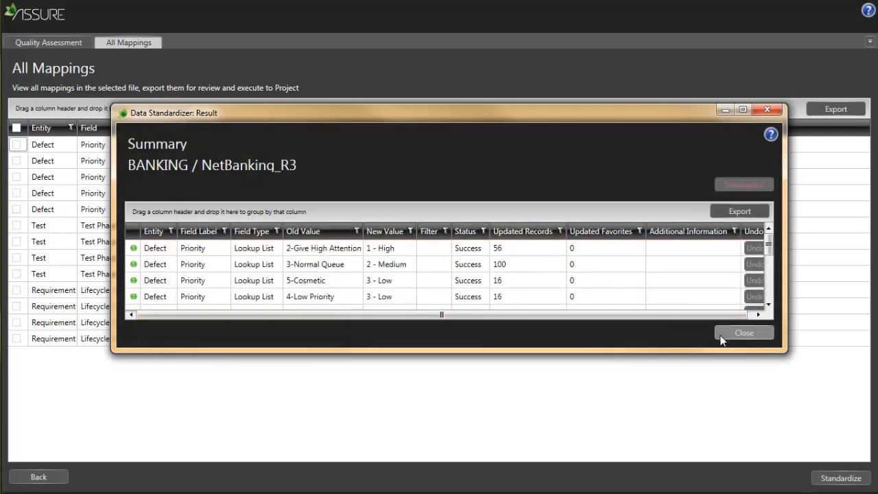
pyautogui.click(744, 334)
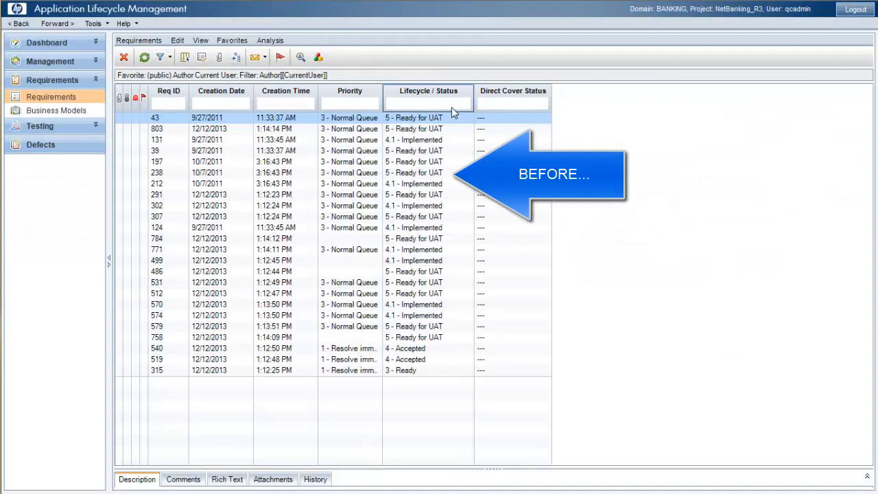
pyautogui.moveTo(145, 58)
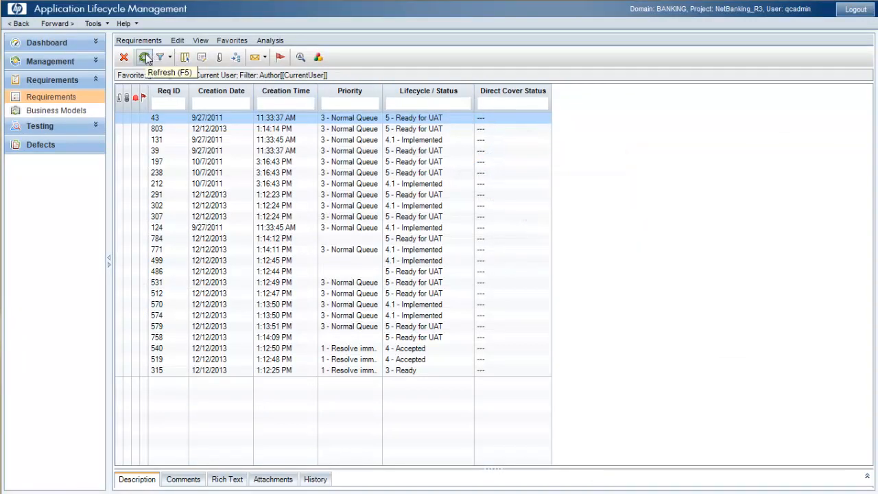